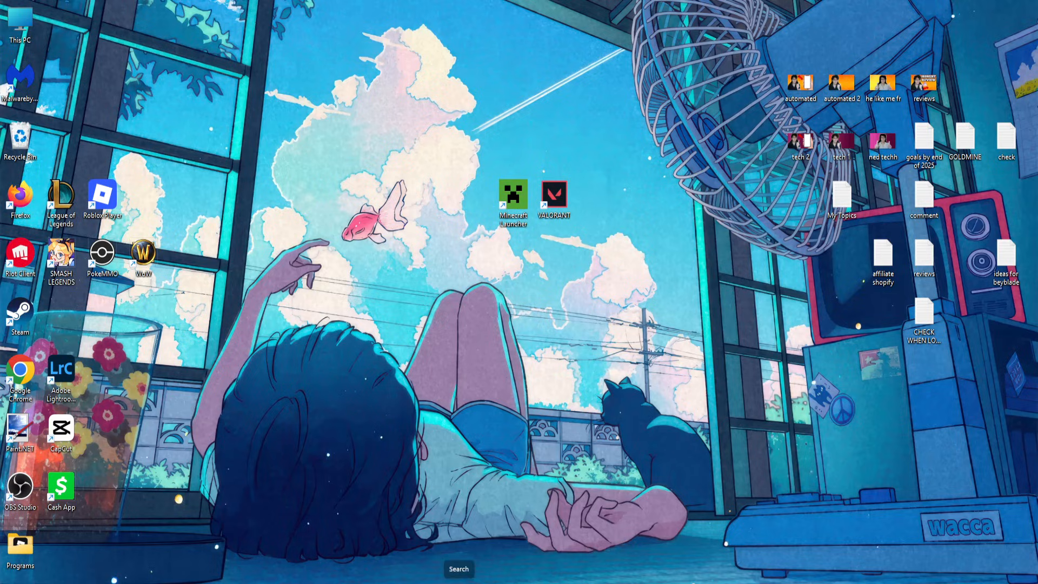
Search for 'valo' and show the VALORANT result's context menu
{"action": "left_click", "coordinate": [458, 568]}
{"action": "type", "text": "valo"}
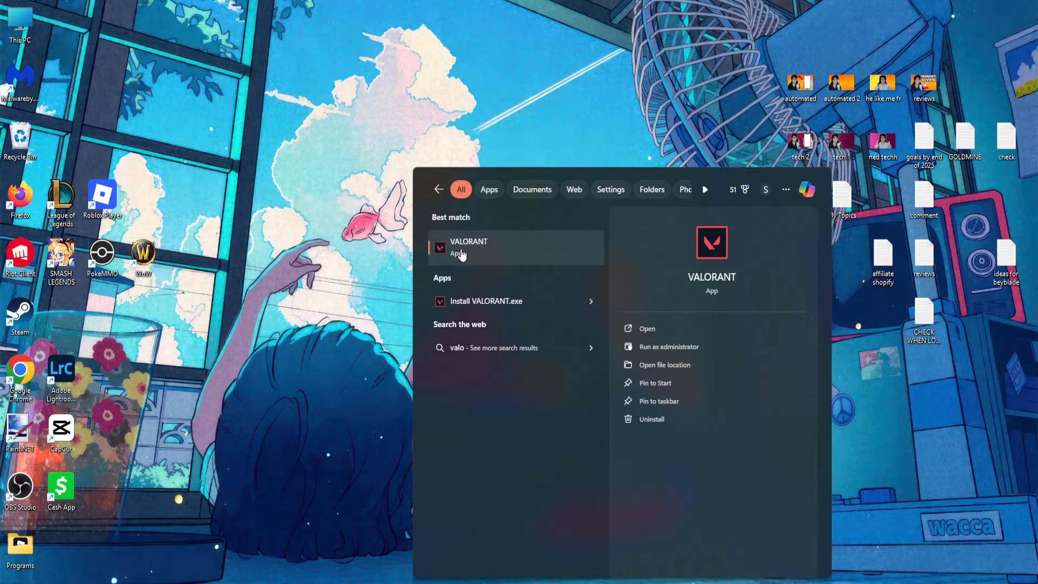
{"action": "right_click", "coordinate": [468, 247]}
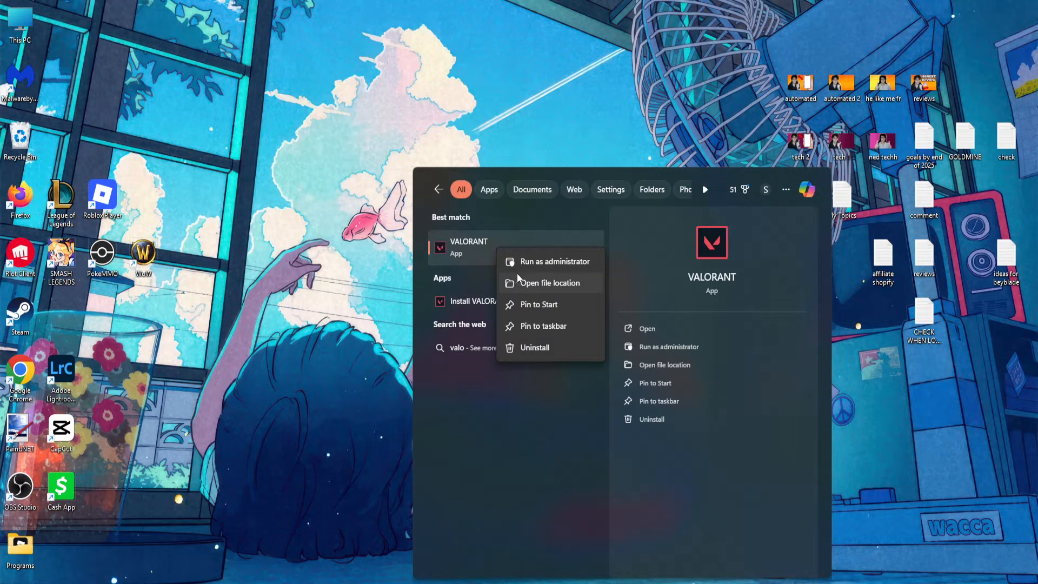
Open the VALORANT shortcut's Properties from its Riot Games folder and centre the dialog
{"action": "left_click", "coordinate": [550, 282]}
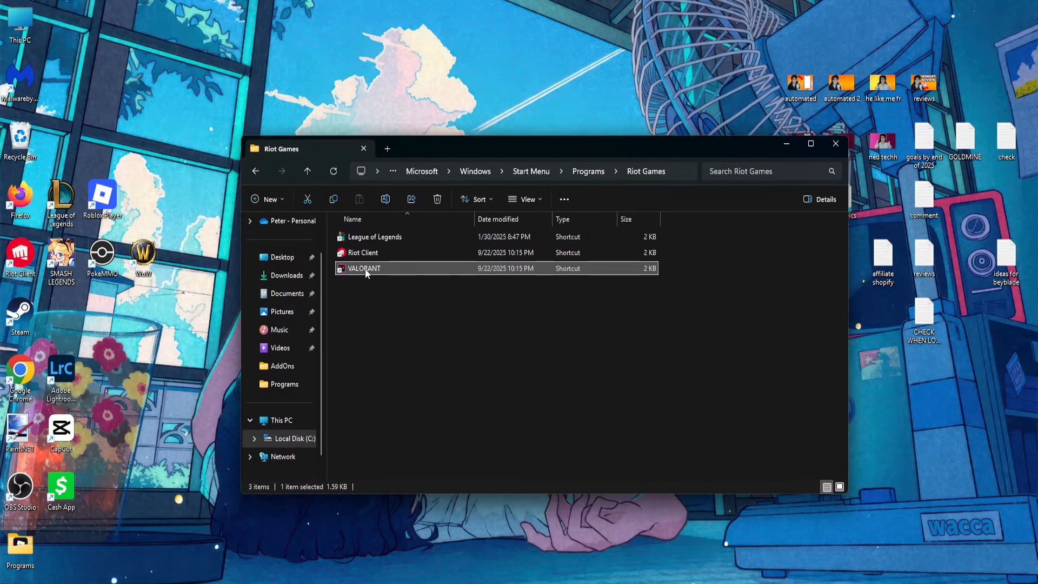
{"action": "right_click", "coordinate": [363, 268]}
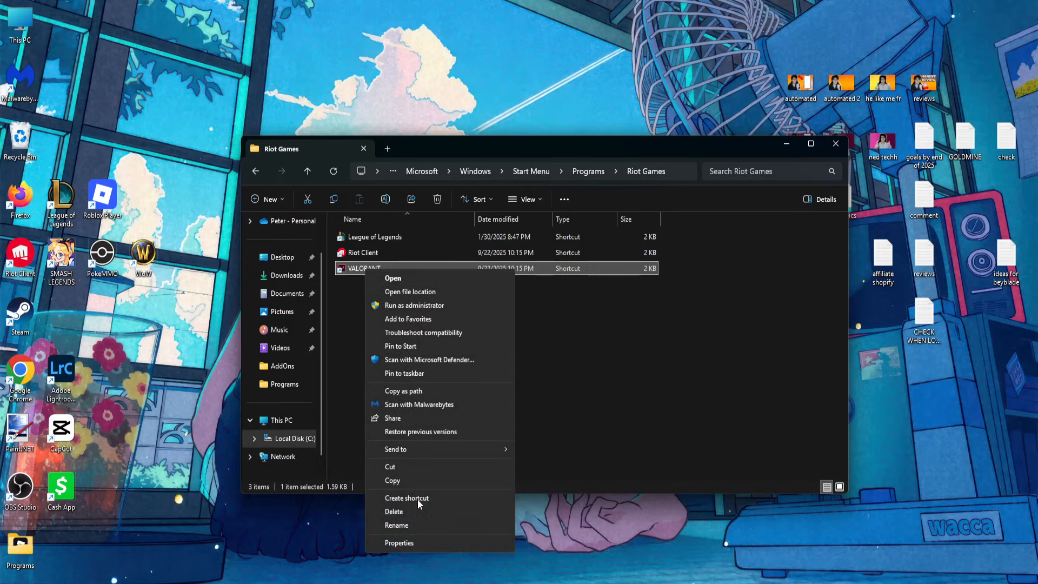
{"action": "left_click", "coordinate": [399, 542]}
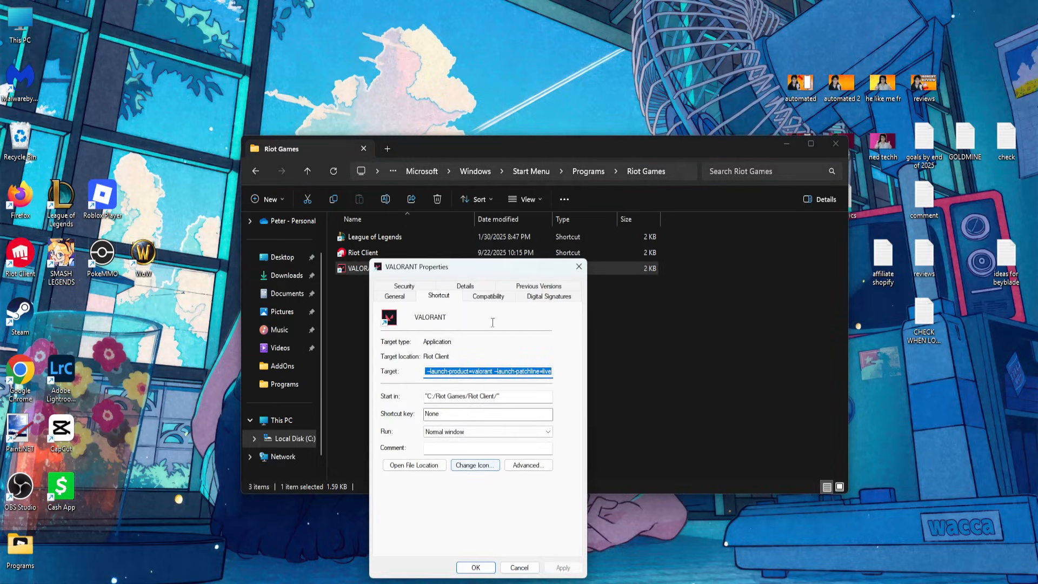
{"action": "left_click_drag", "start_coordinate": [417, 266], "coordinate": [499, 209]}
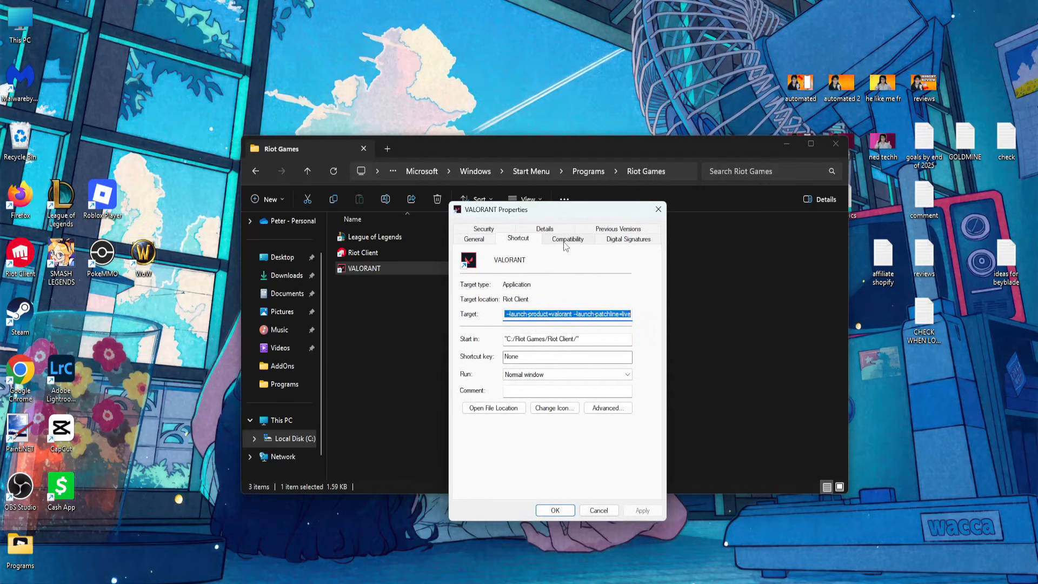
Enable Windows 8 compatibility mode, run as administrator, disable fullscreen optimizations, and confirm
{"action": "left_click", "coordinate": [567, 238]}
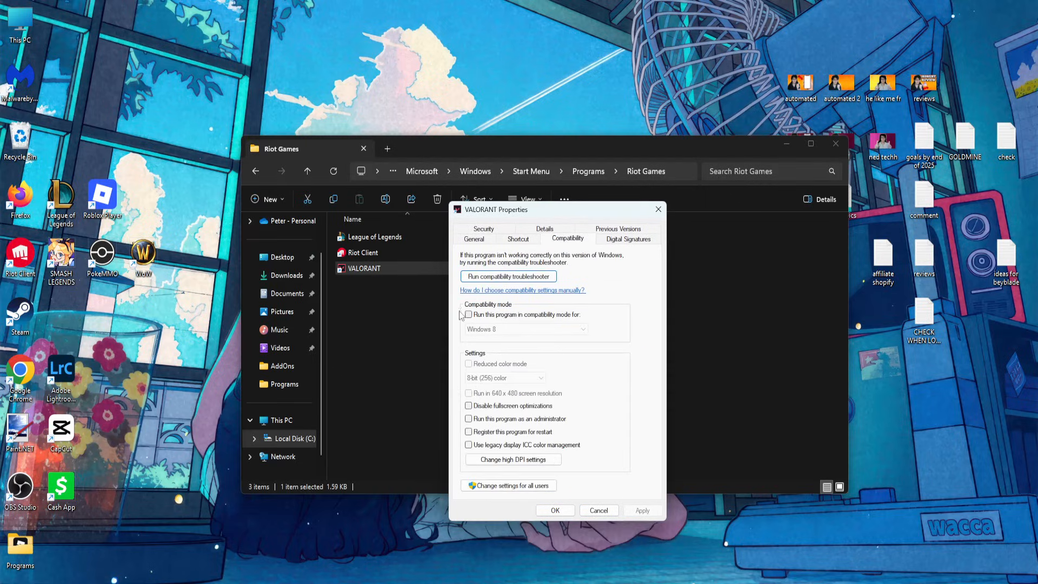
{"action": "left_click", "coordinate": [468, 315]}
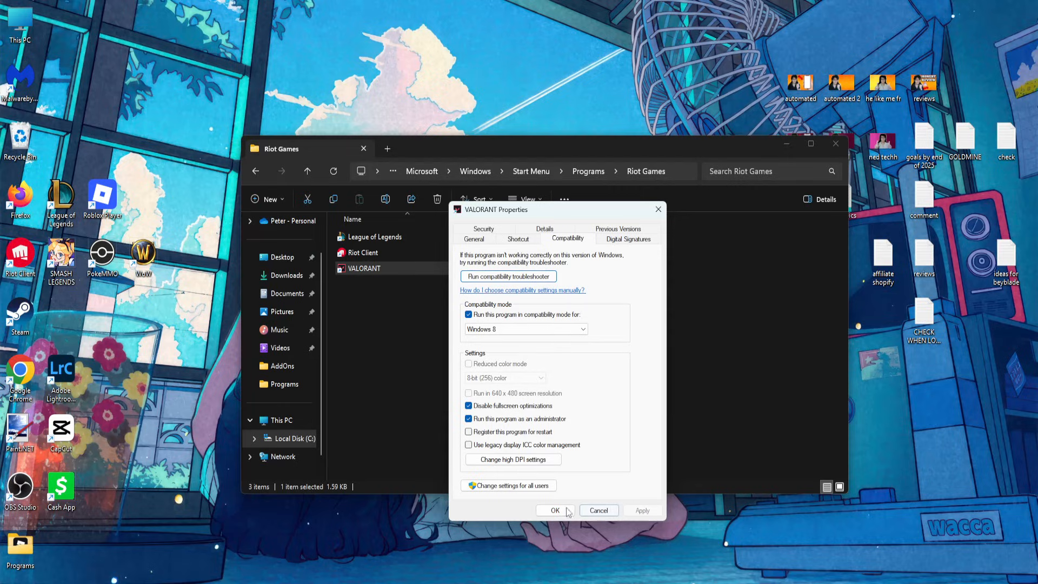
{"action": "left_click", "coordinate": [555, 510]}
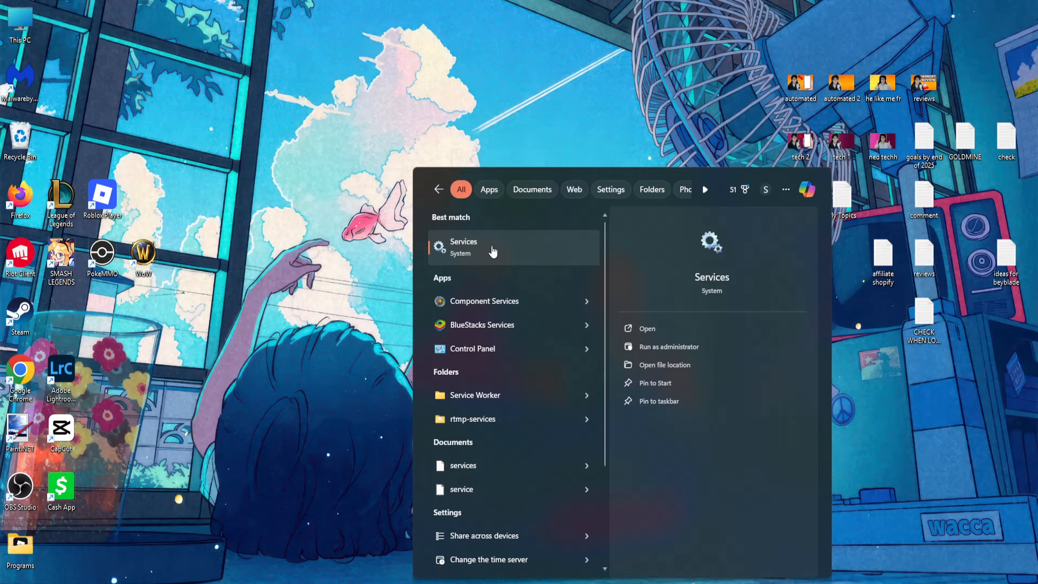
Launch the Services app from the search results
{"action": "left_click", "coordinate": [463, 246]}
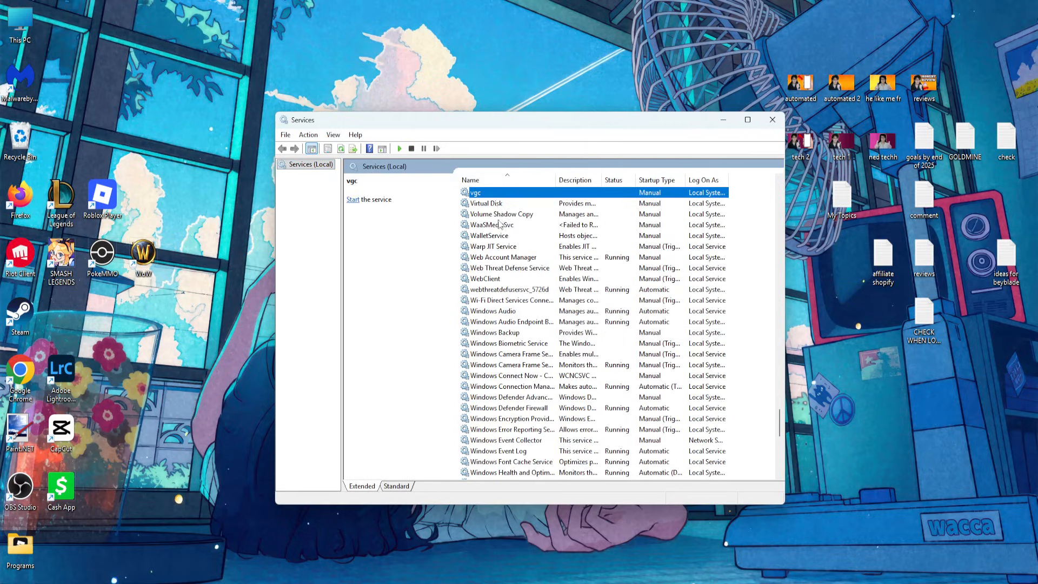
Open Properties for the vgc service from its context menu
{"action": "right_click", "coordinate": [475, 225]}
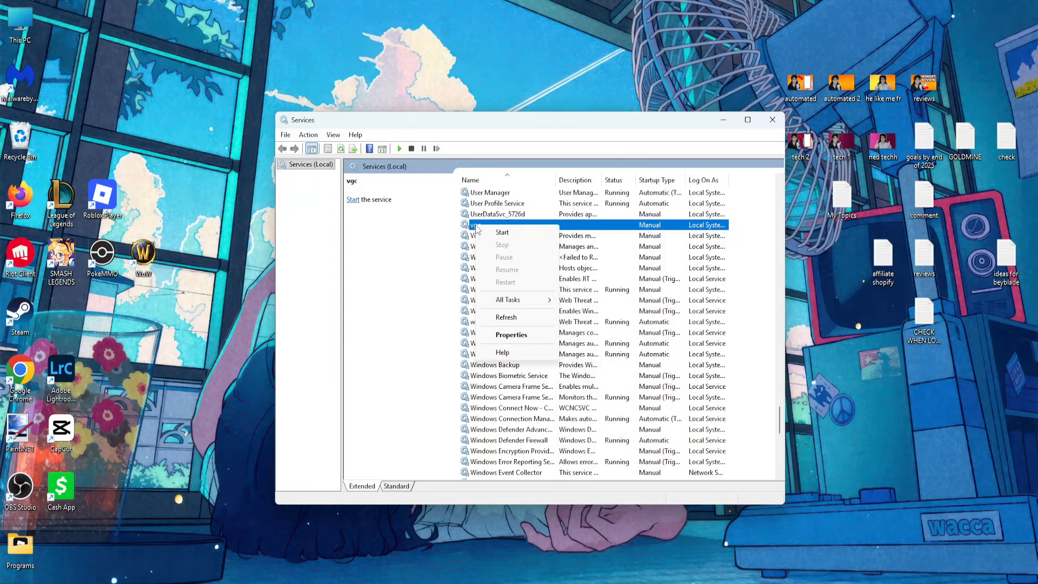
{"action": "left_click", "coordinate": [511, 334]}
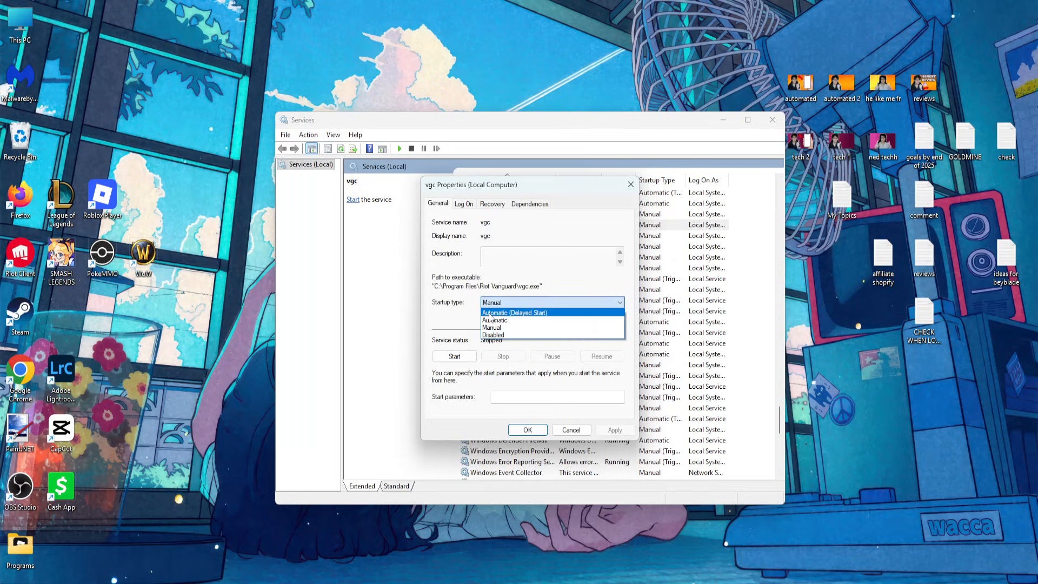
Change vgc's startup type from Manual to Automatic and apply
{"action": "left_click", "coordinate": [494, 320]}
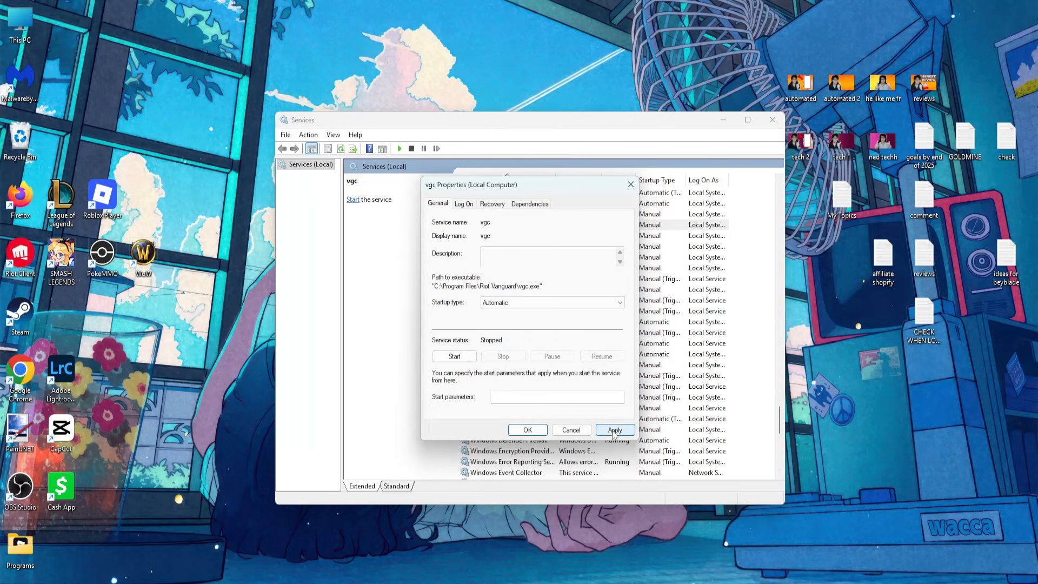
{"action": "left_click", "coordinate": [570, 430]}
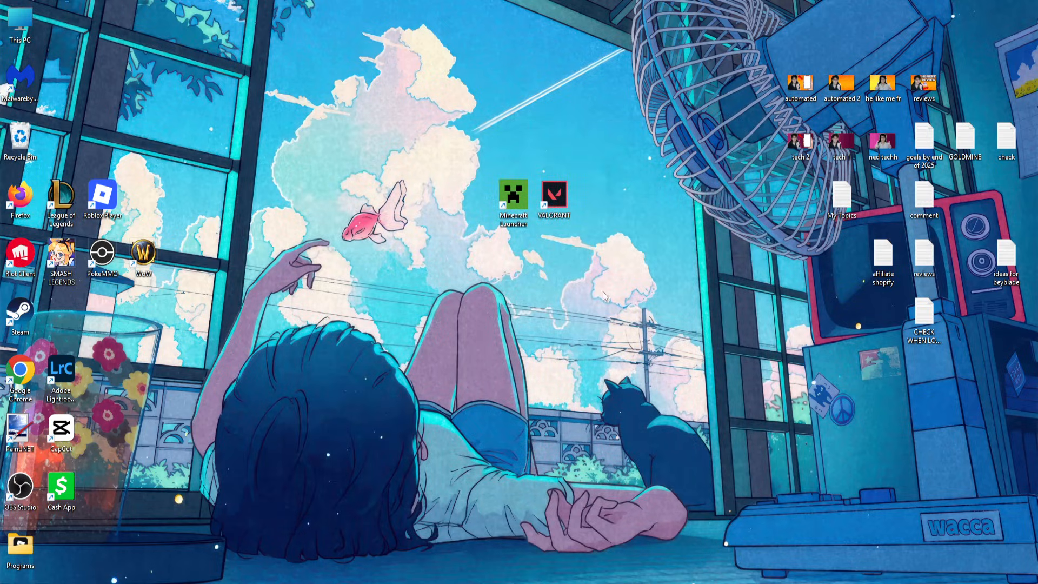
{"action": "mouse_move", "coordinate": [708, 356]}
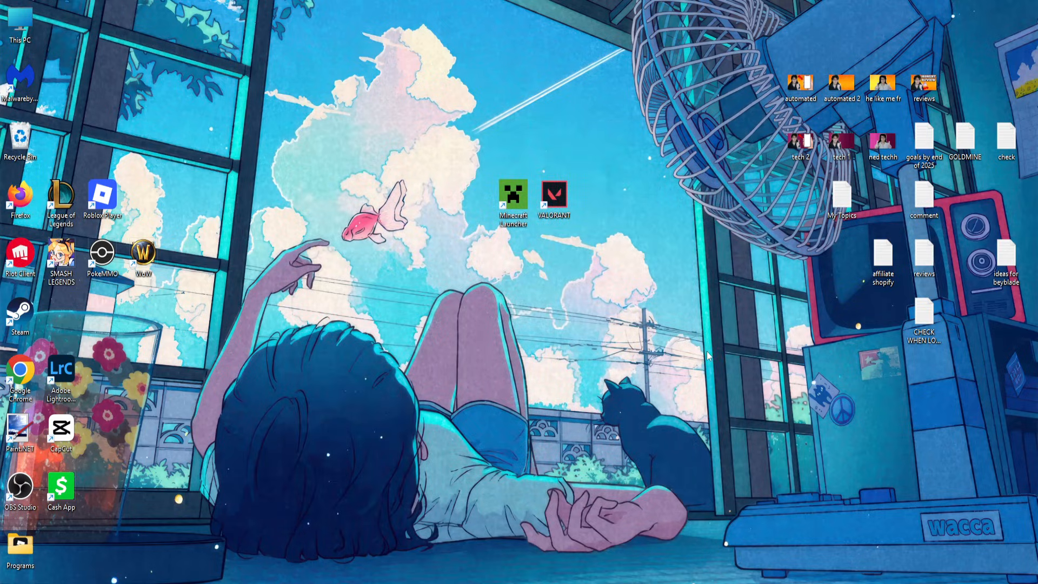